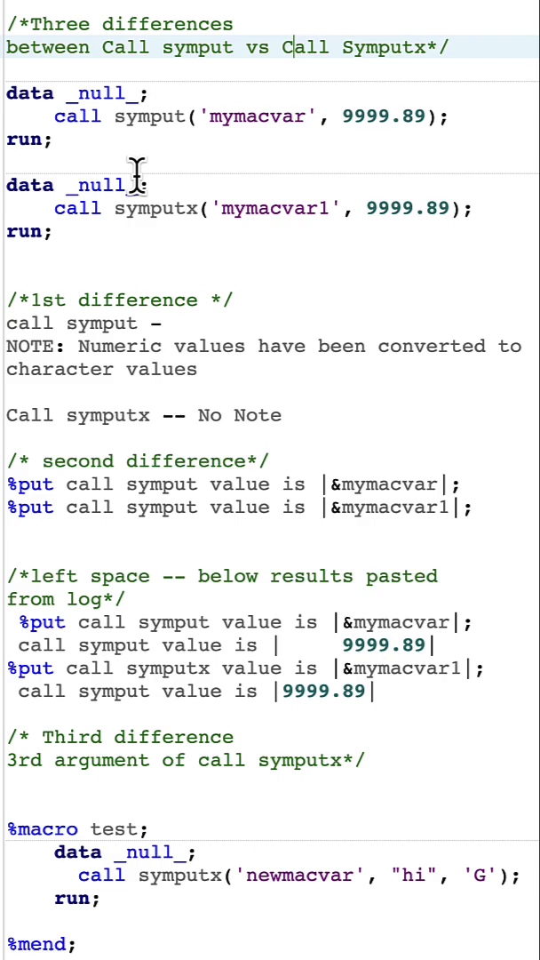
mouse_move(136, 134)
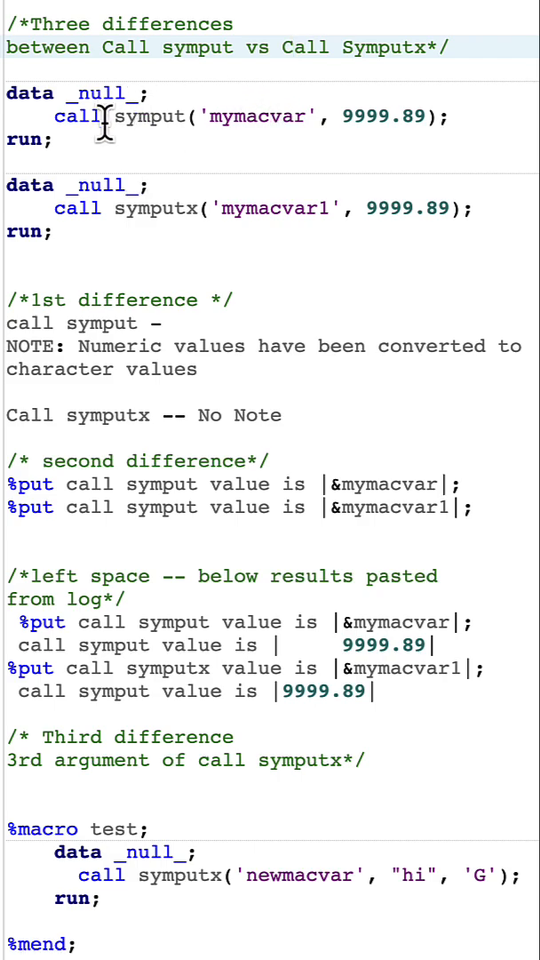
mouse_move(266, 117)
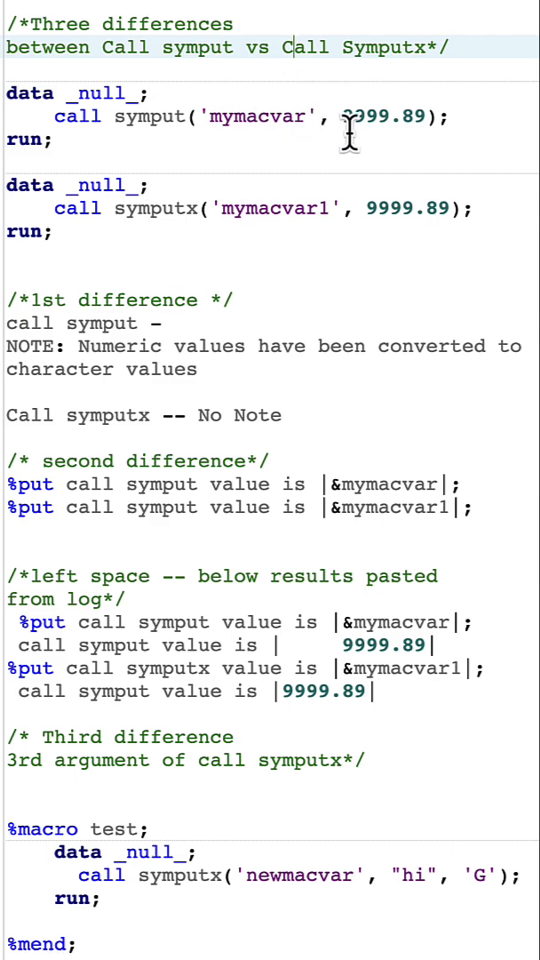
mouse_move(364, 89)
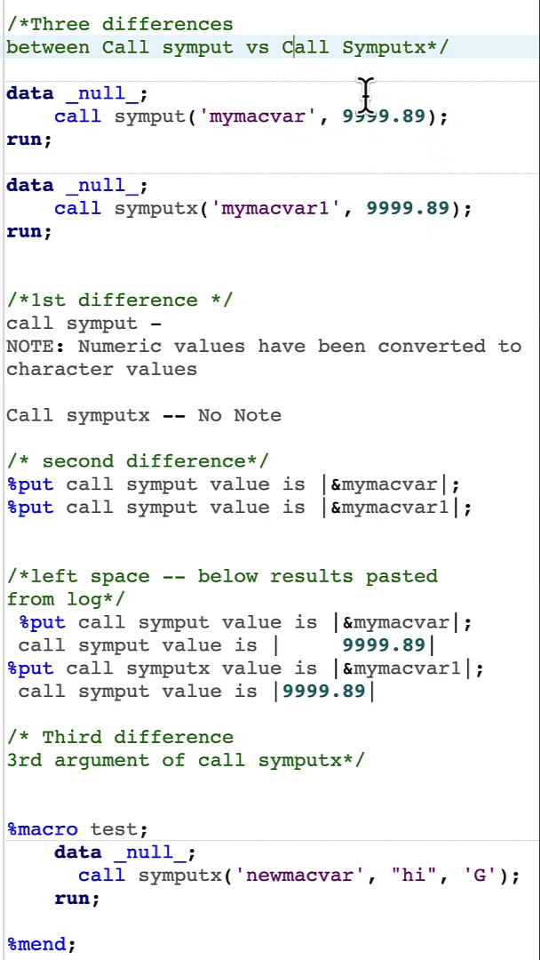
mouse_move(285, 133)
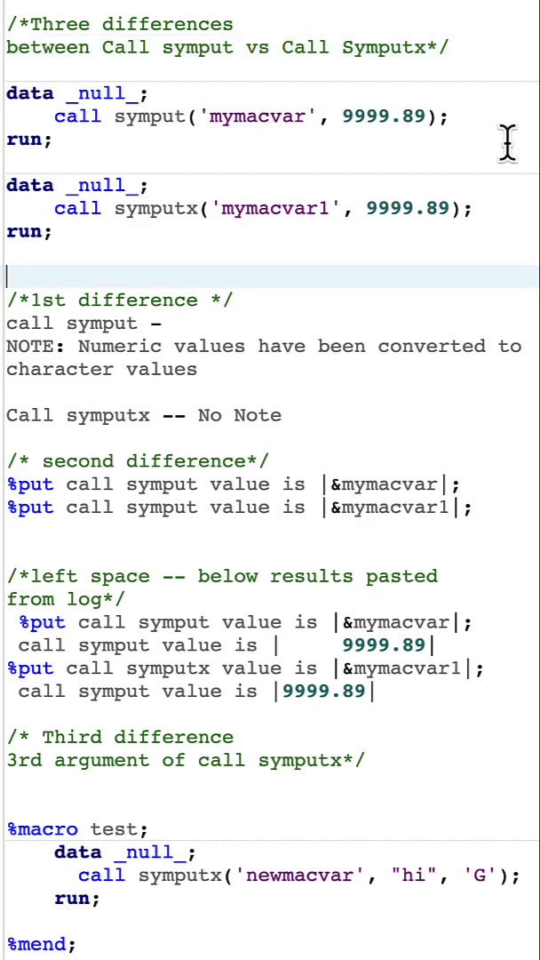
mouse_move(365, 93)
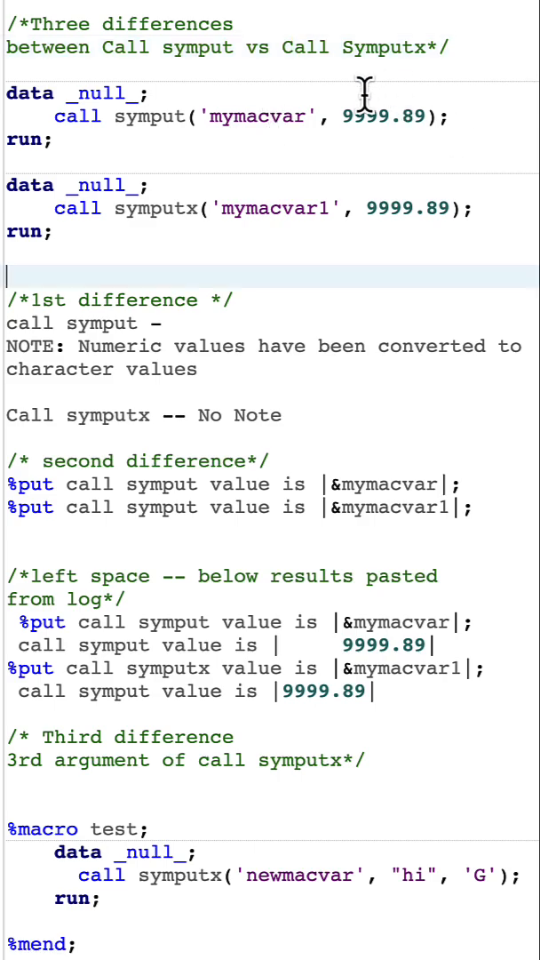
mouse_move(377, 116)
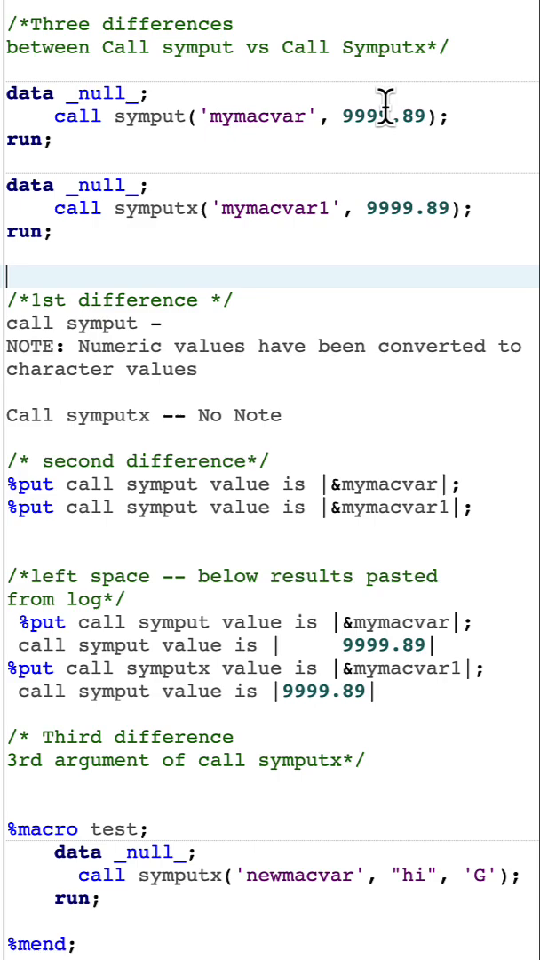
mouse_move(267, 115)
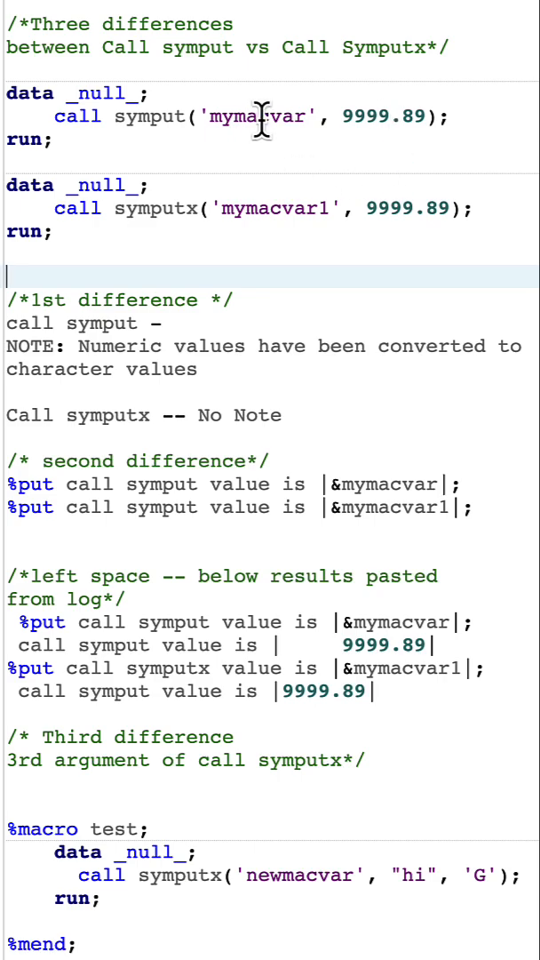
mouse_move(180, 117)
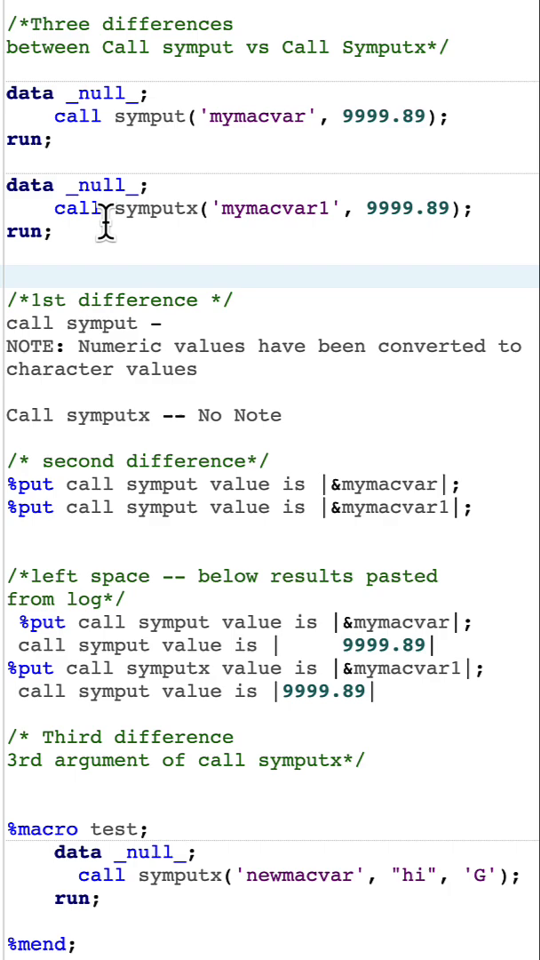
mouse_move(167, 224)
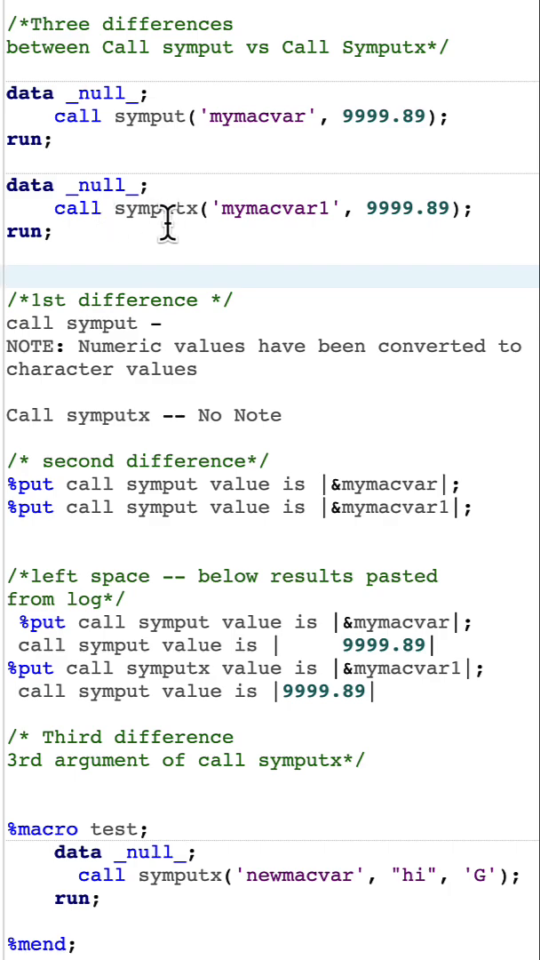
mouse_move(55, 374)
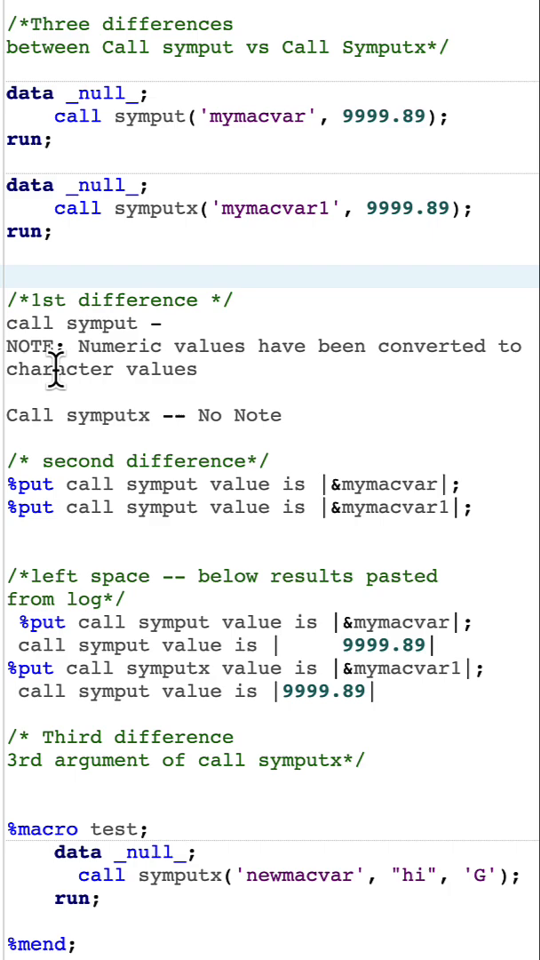
mouse_move(323, 352)
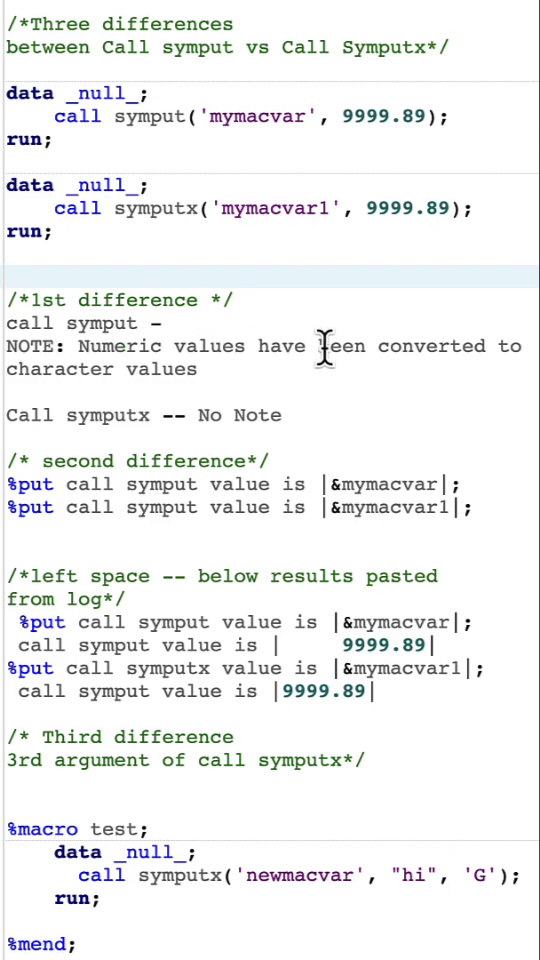
mouse_move(135, 379)
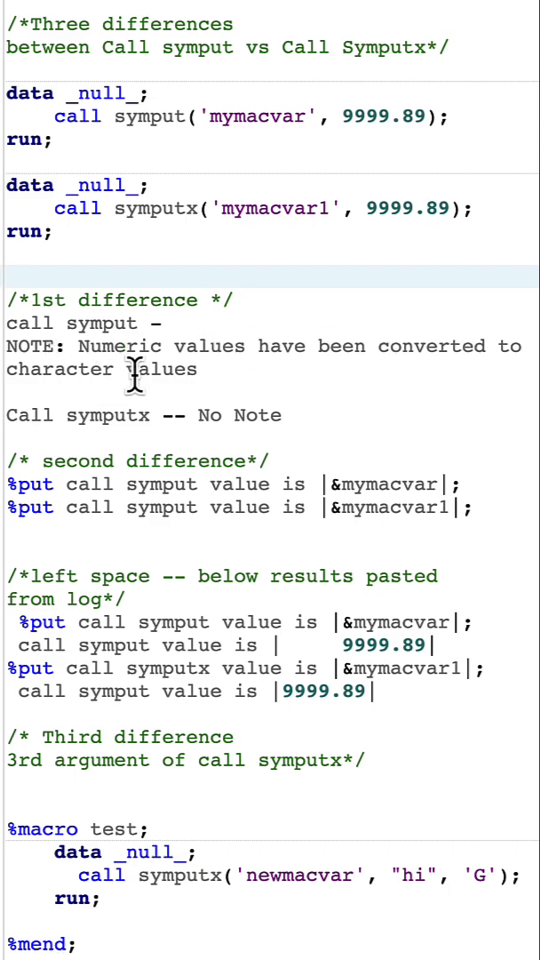
mouse_move(80, 316)
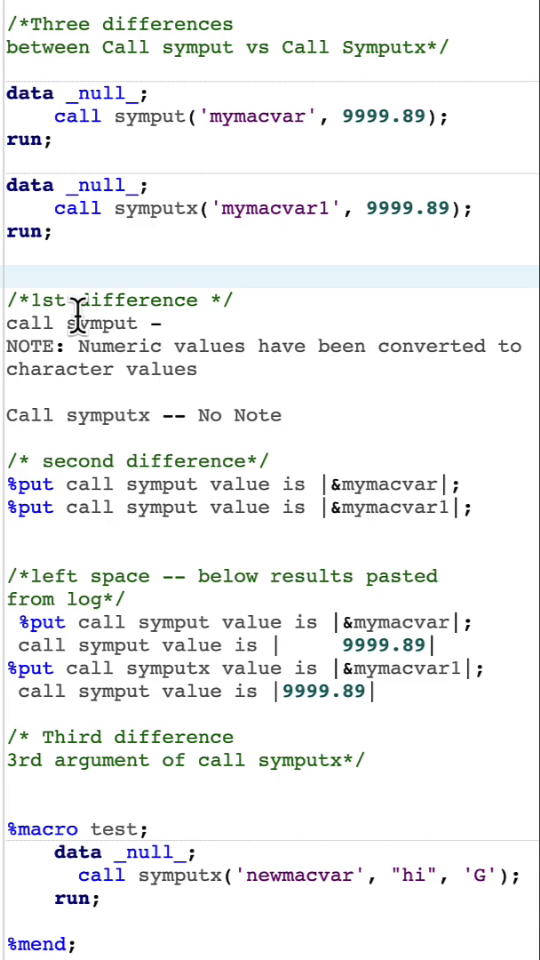
mouse_move(9, 418)
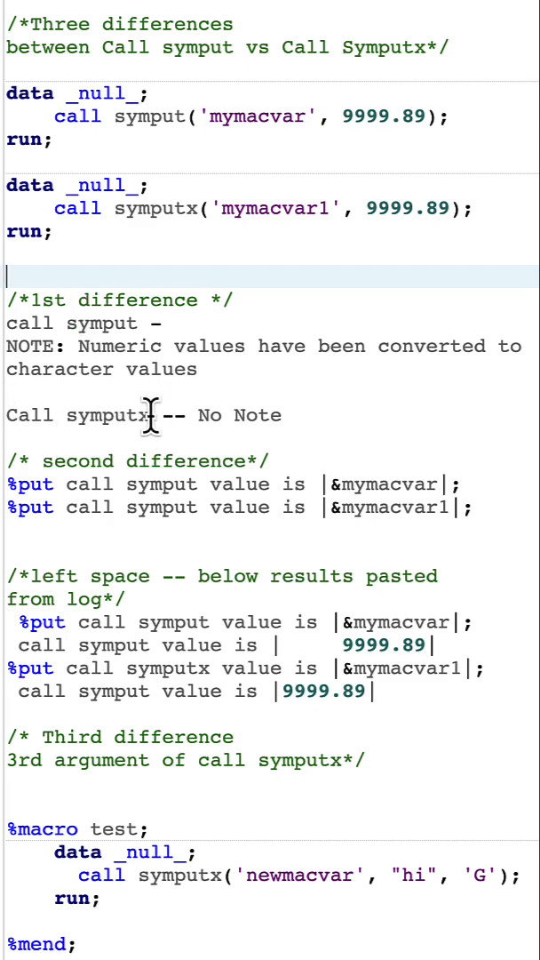
mouse_move(263, 398)
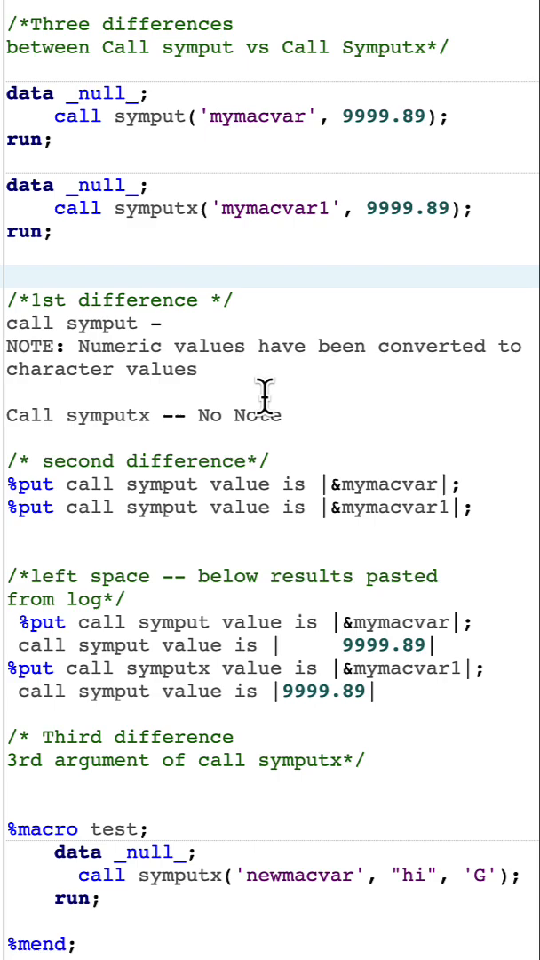
mouse_move(334, 124)
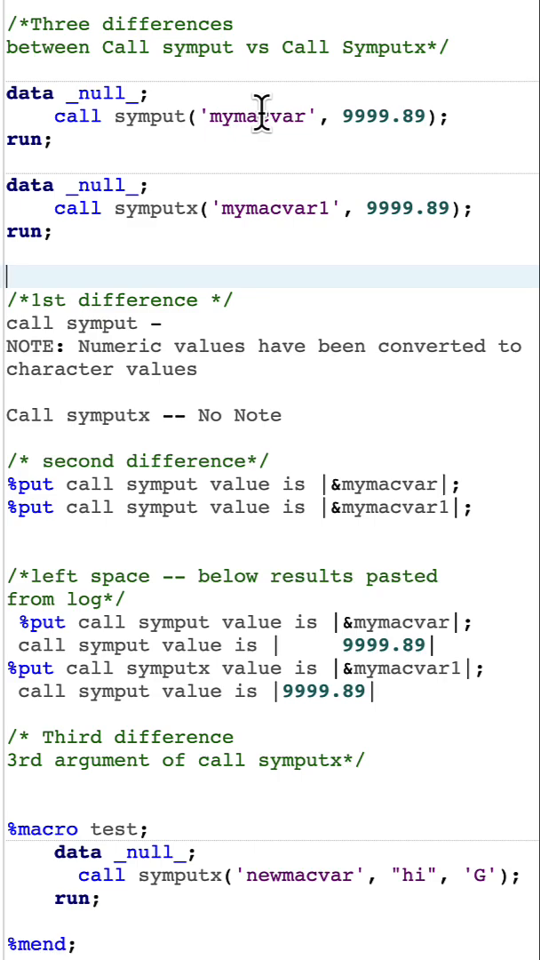
mouse_move(256, 115)
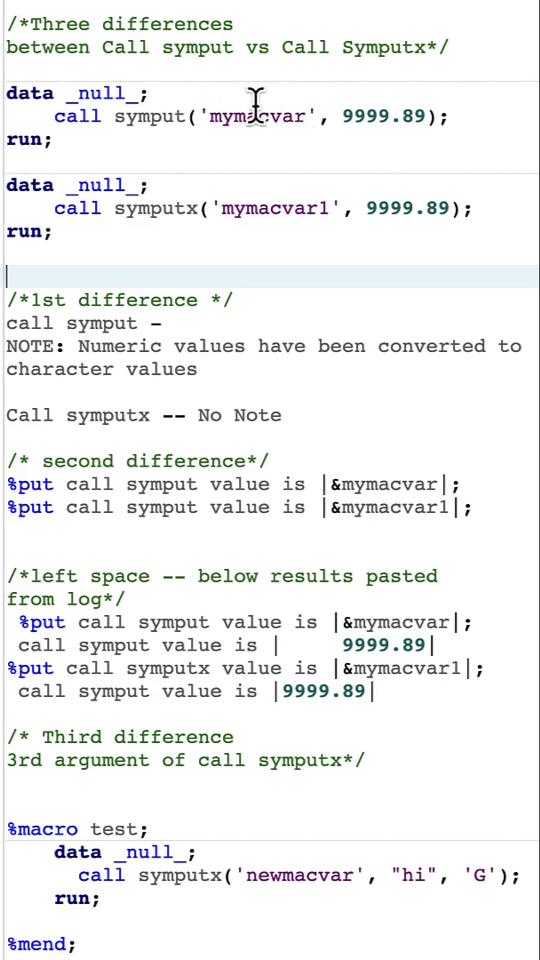
mouse_move(121, 129)
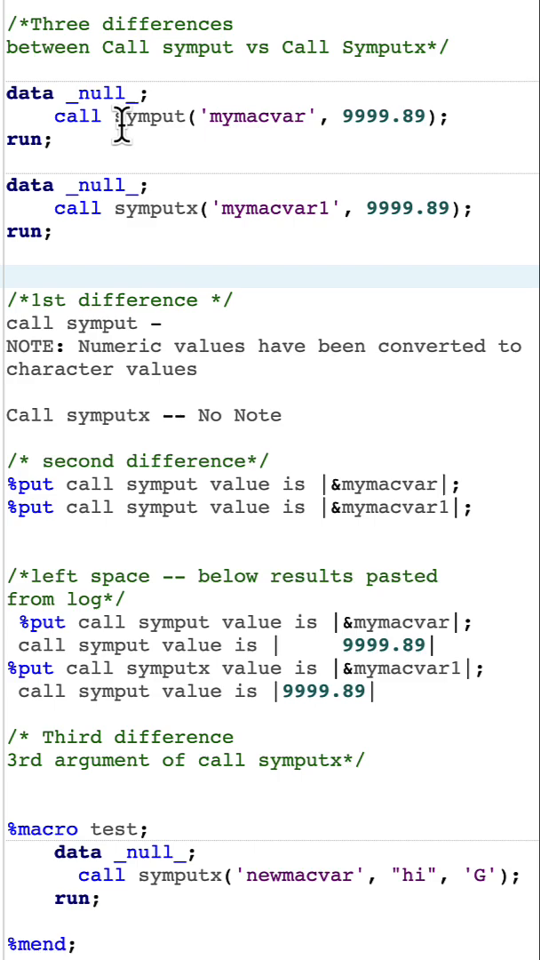
mouse_move(347, 643)
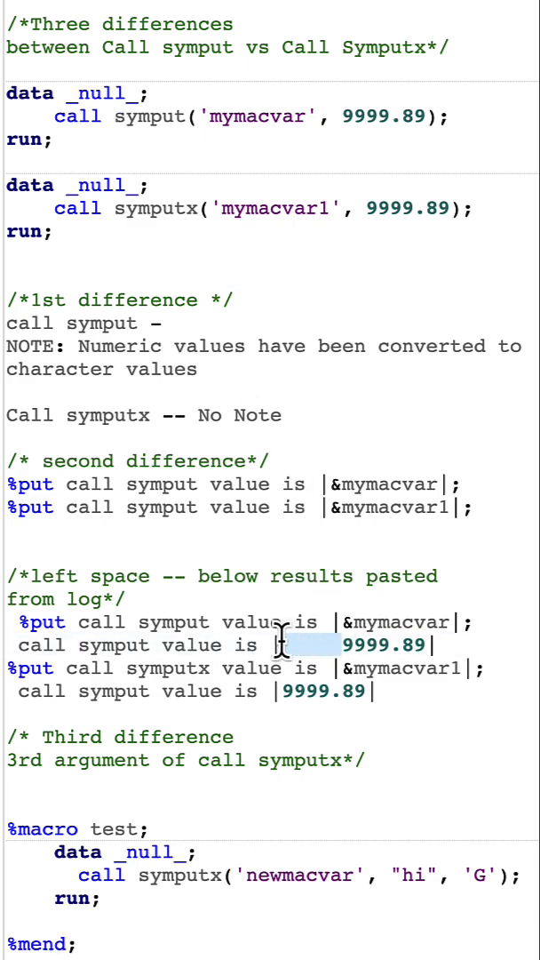
mouse_move(146, 692)
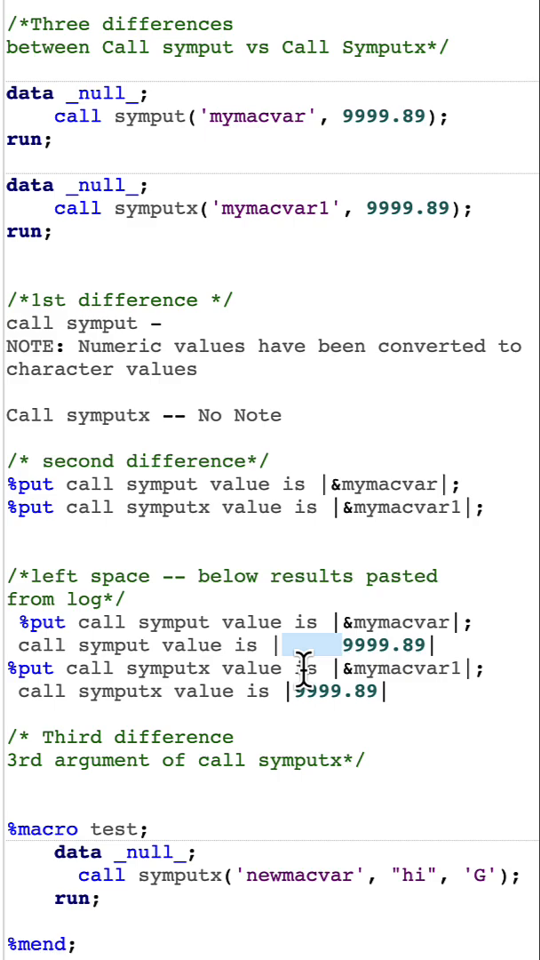
mouse_move(182, 876)
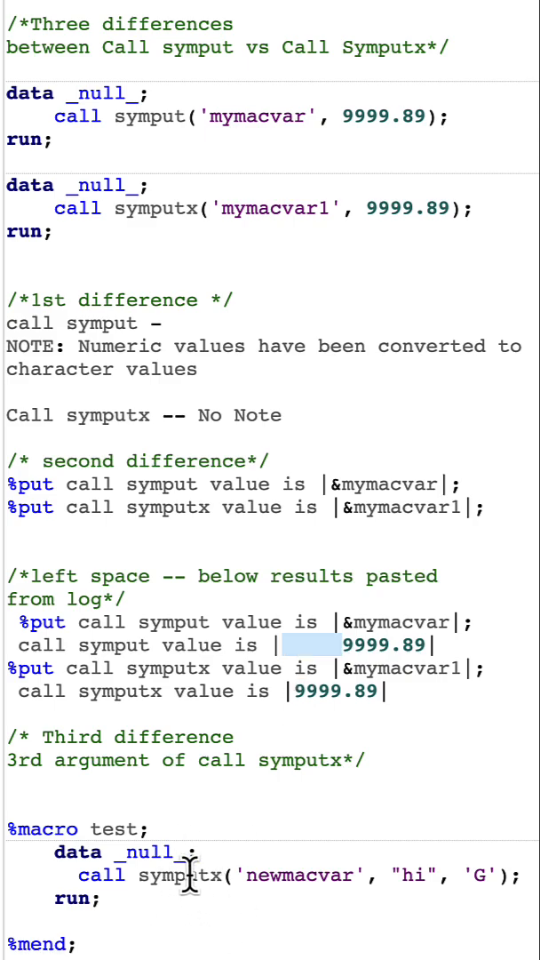
mouse_move(471, 853)
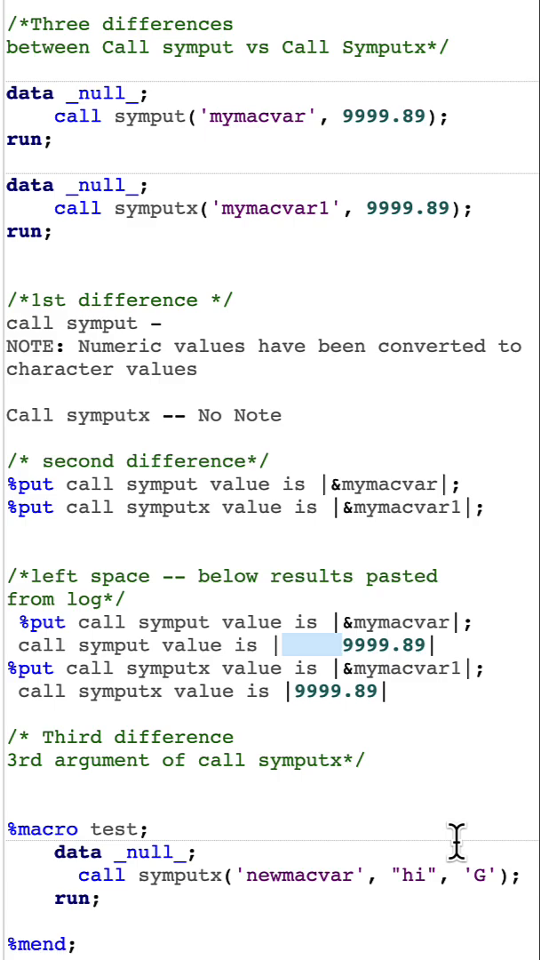
mouse_move(110, 879)
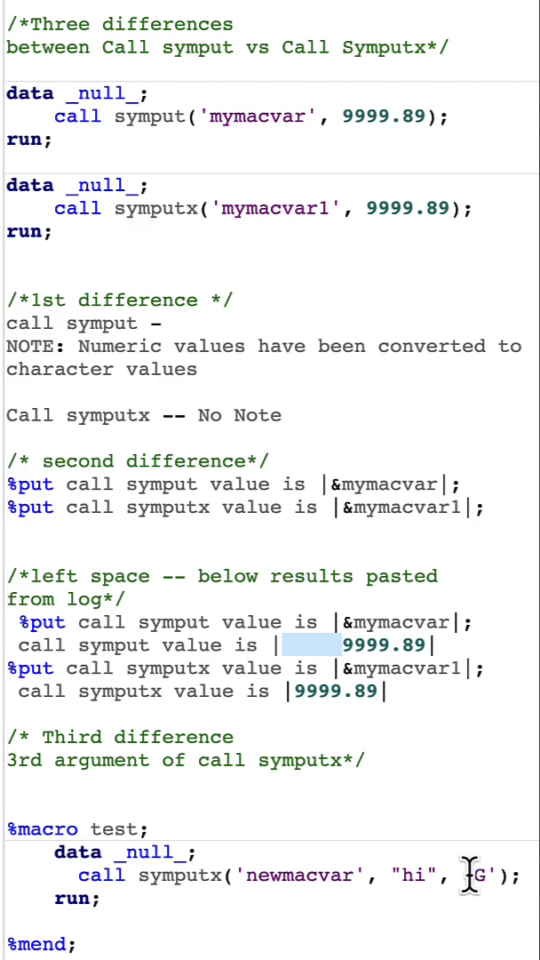
mouse_move(480, 906)
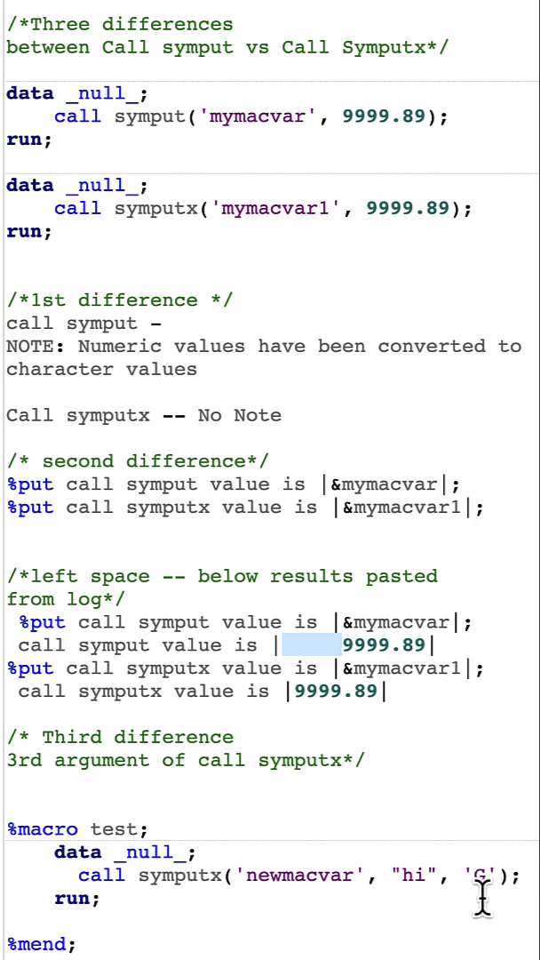